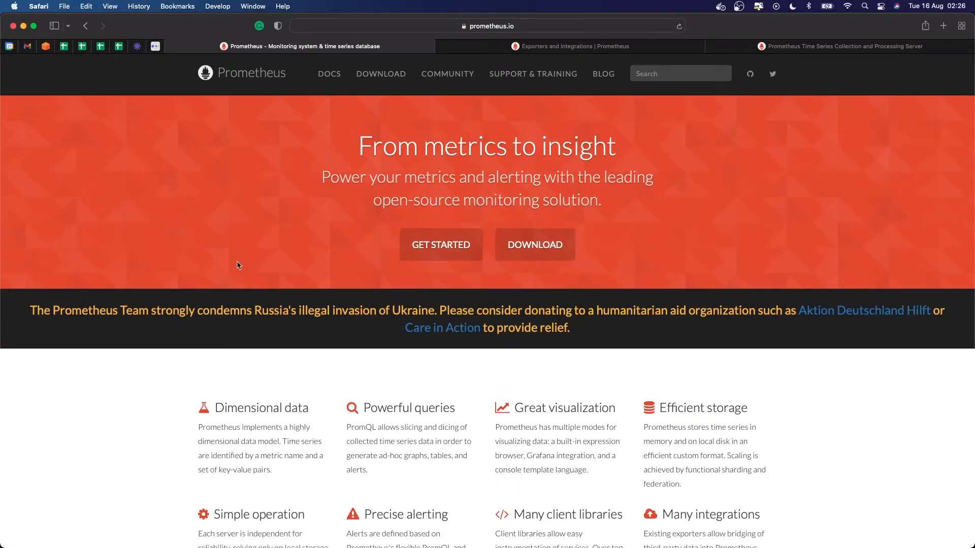
Scroll down the prometheus.io homepage before switching to VS Code's example.py.
{"action": "scroll", "scroll_direction": "down", "scroll_amount": 3}
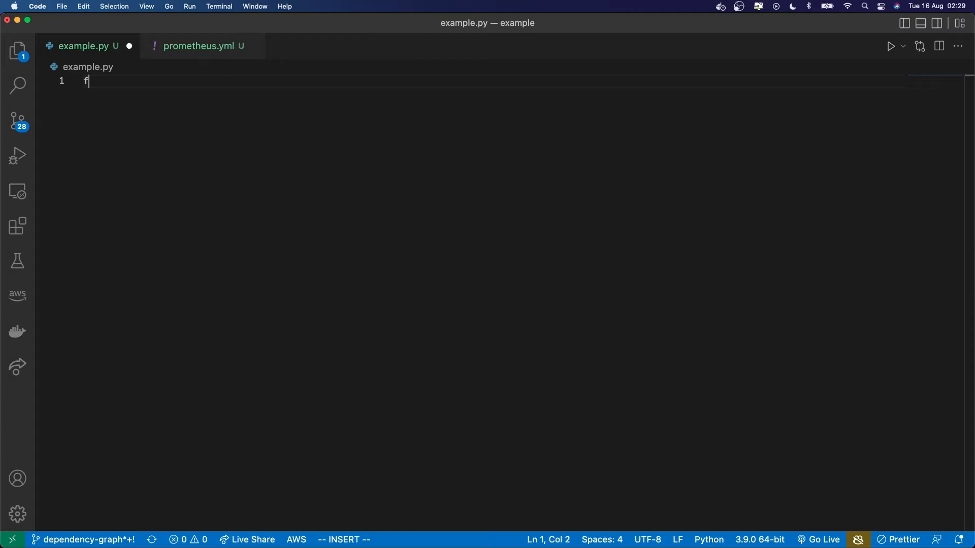
Write 'from prometheus_client import Summary, start_http_server' and continue the counter script.
{"action": "type", "text": "rom prometheus_client import Summary, start_http_server, Counter"}
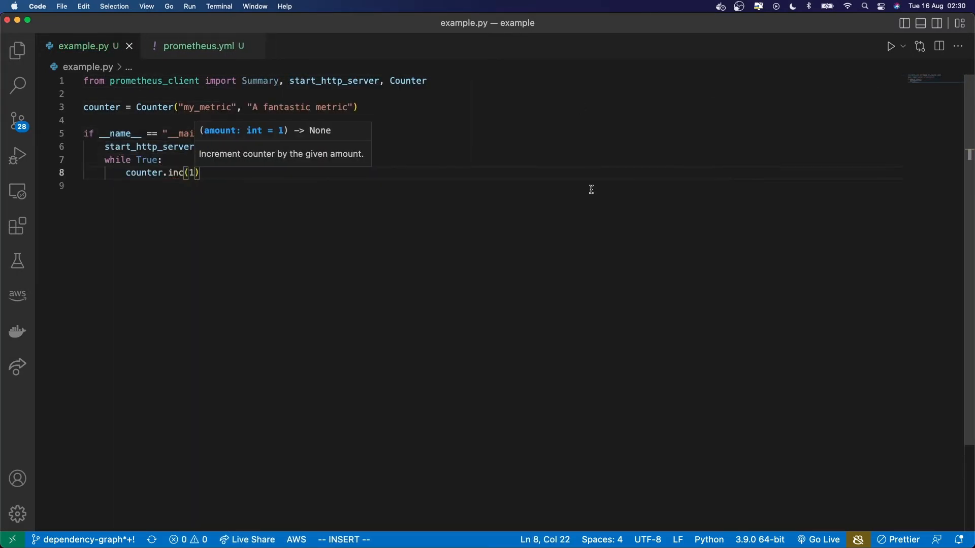
{"action": "left_click", "coordinate": [200, 46]}
{"action": "type", "text": "loca"}
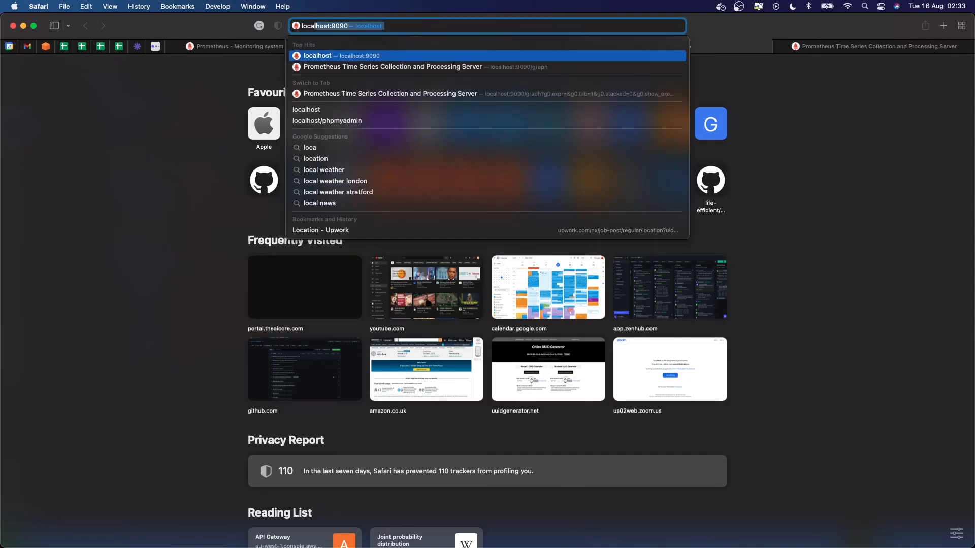
Load localhost:9090/metrics, then return to the Prometheus expression browser tab.
{"action": "type", "text": "/metrics"}
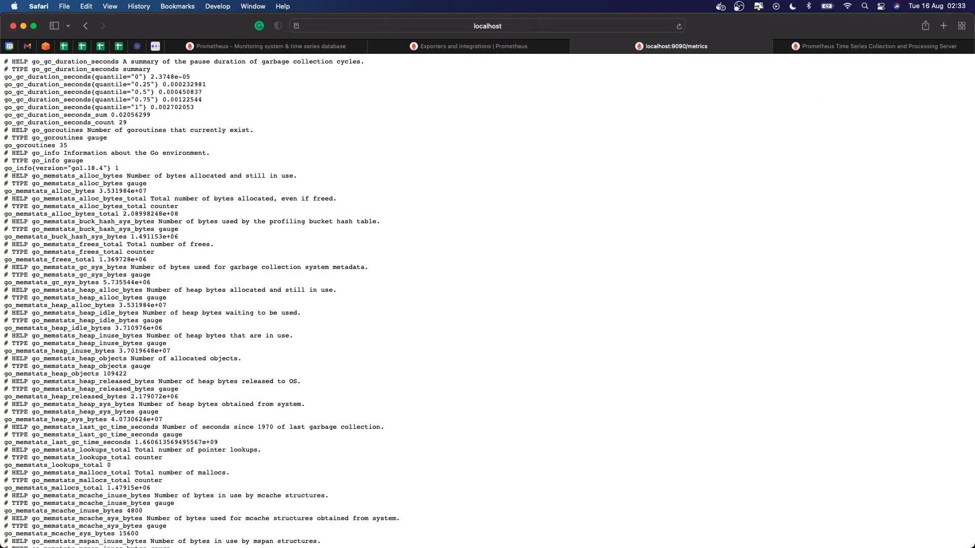
{"action": "left_click", "coordinate": [486, 26]}
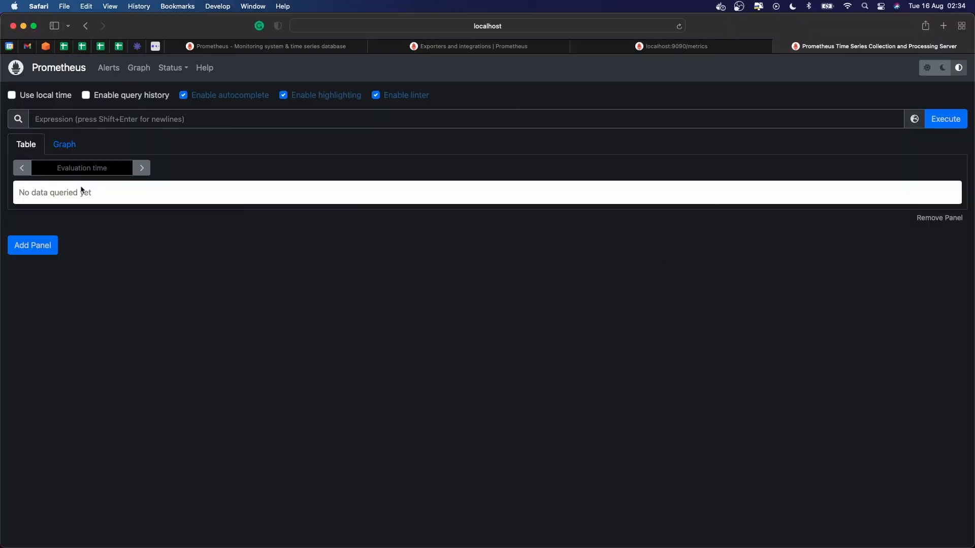
Query process_open_fds and show it as a line graph over the last hour.
{"action": "type", "text": "proces"}
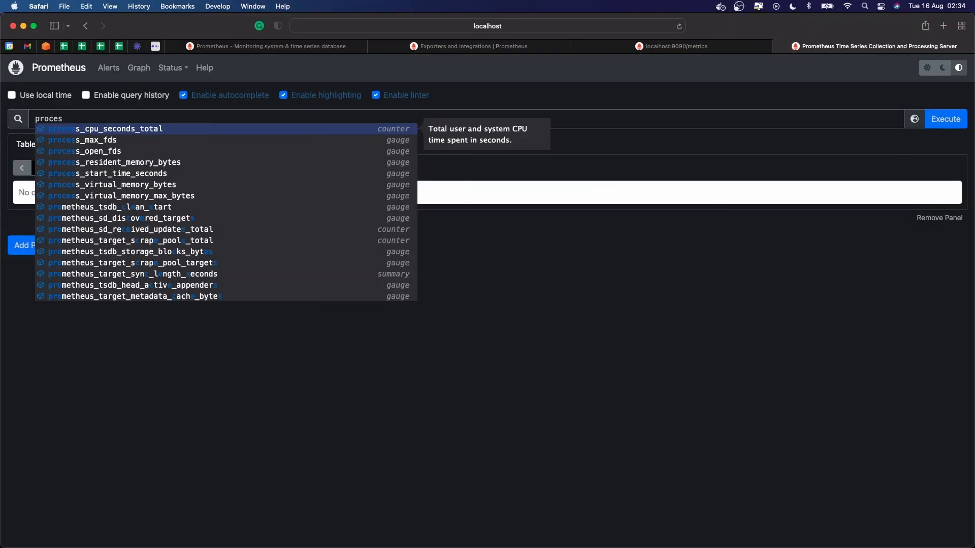
{"action": "left_click", "coordinate": [85, 152]}
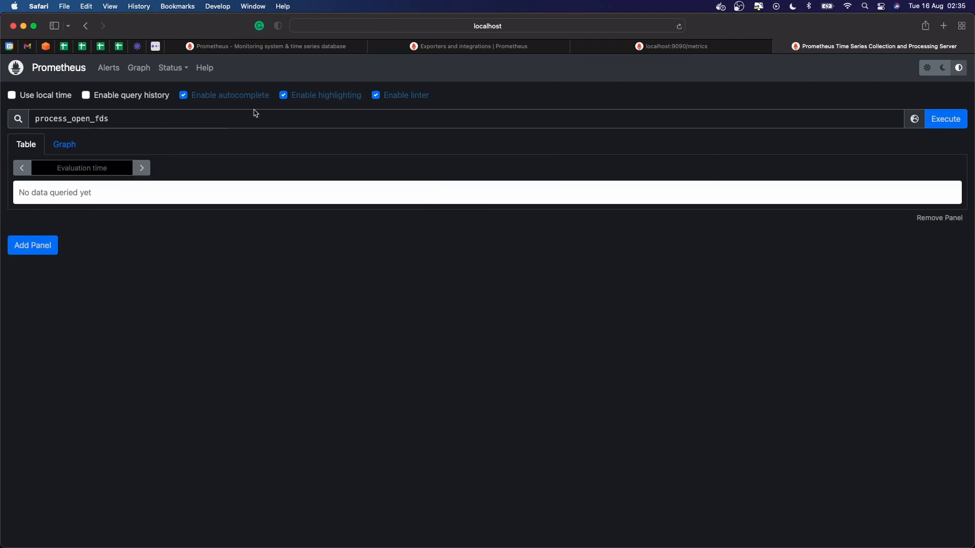
{"action": "left_click", "coordinate": [64, 144]}
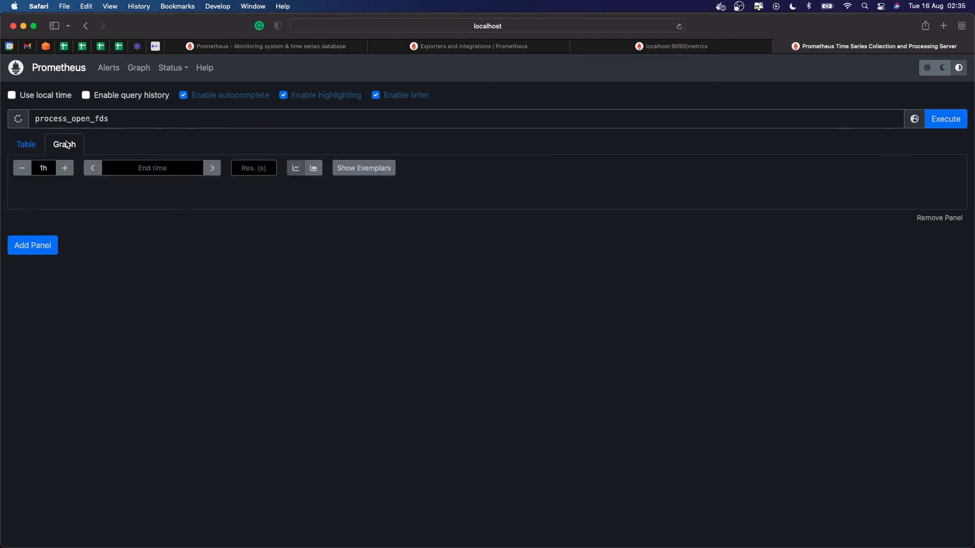
{"action": "left_click", "coordinate": [944, 119]}
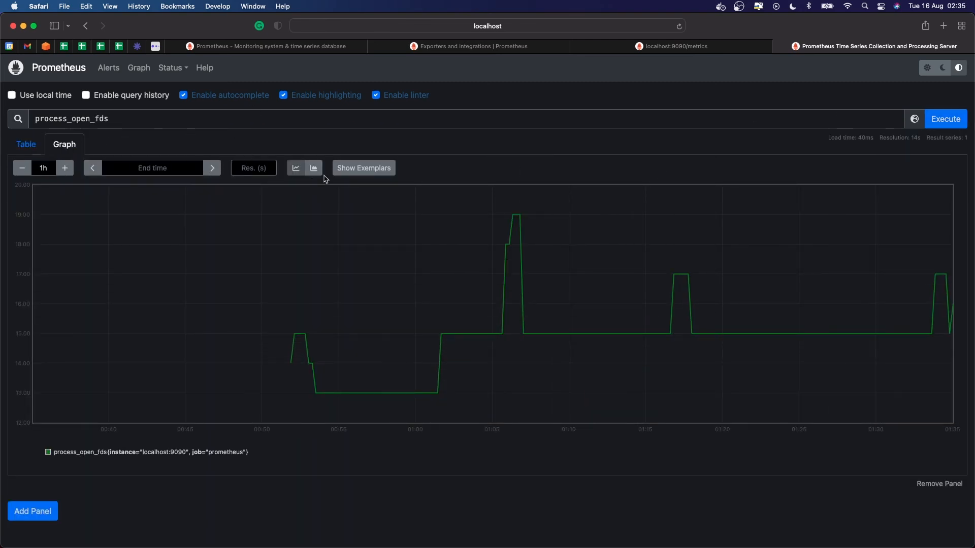